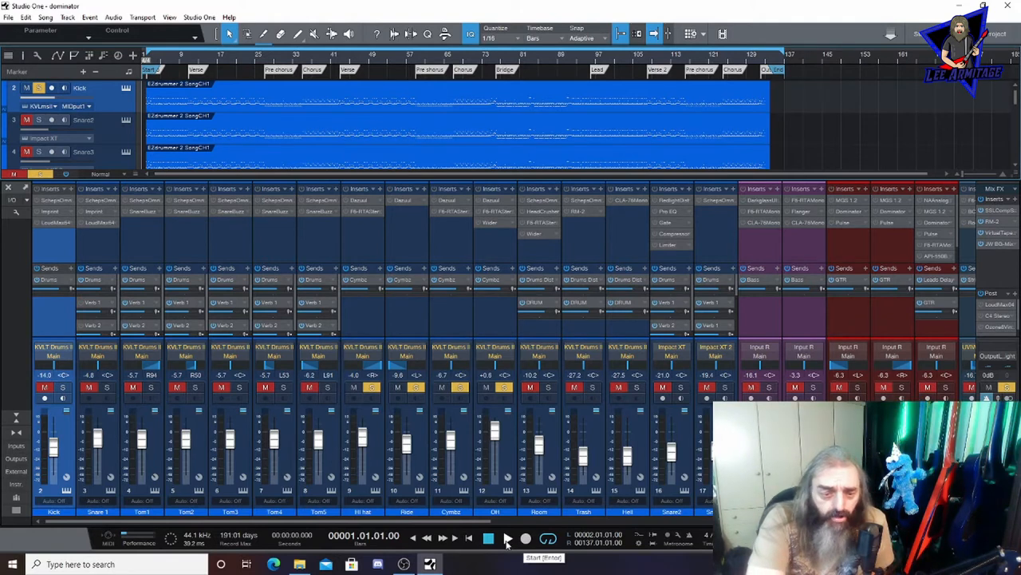
- Start, stop and restart drum-mix playback to listen to the overheads
left_click(489, 537)
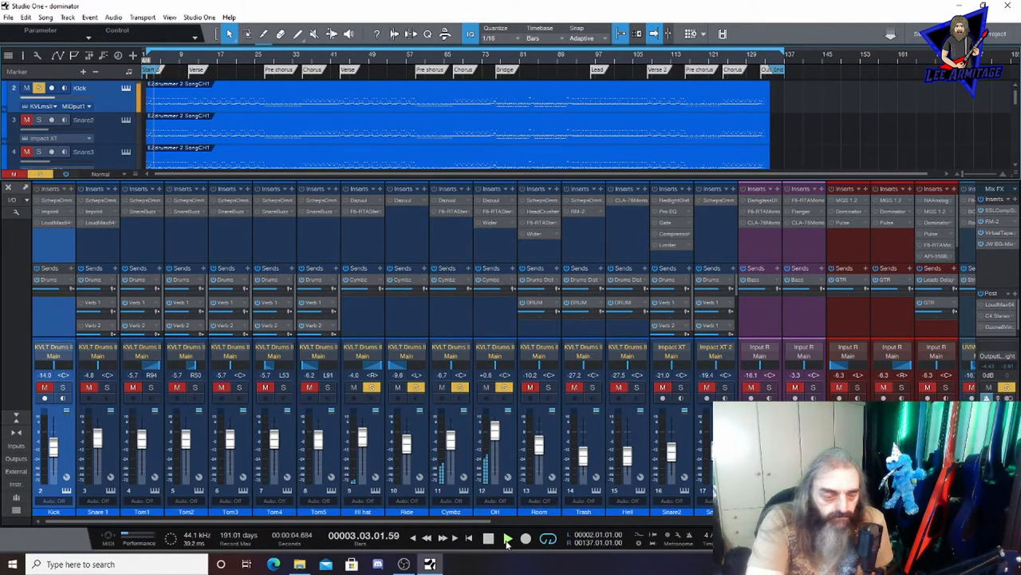
left_click(508, 538)
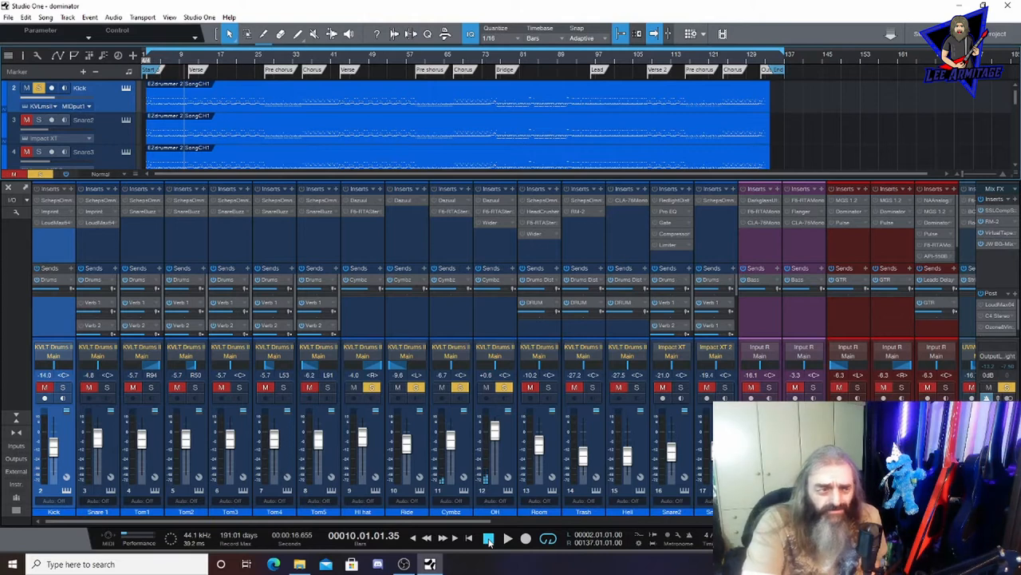
left_click(487, 538)
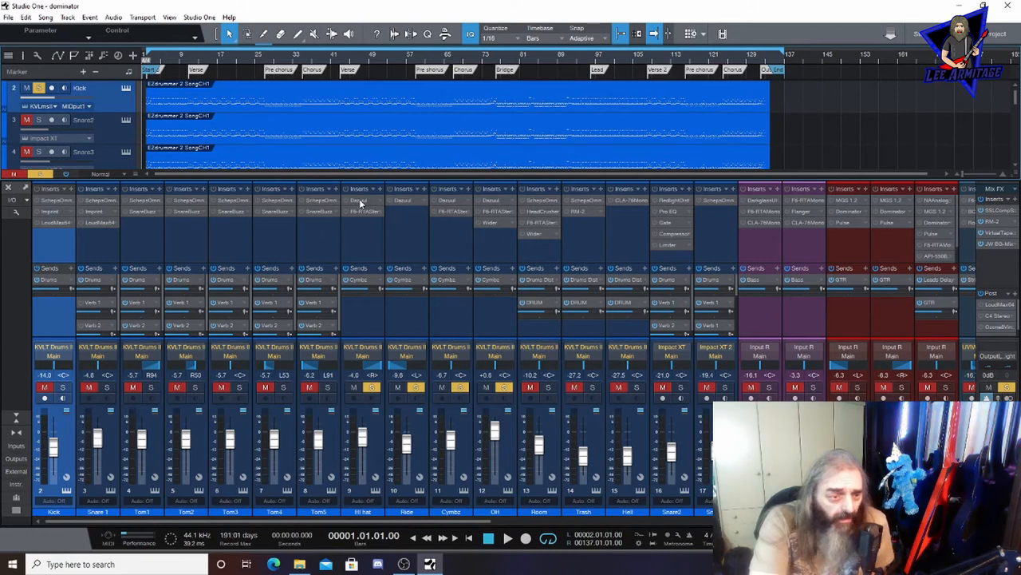
mouse_move(387, 206)
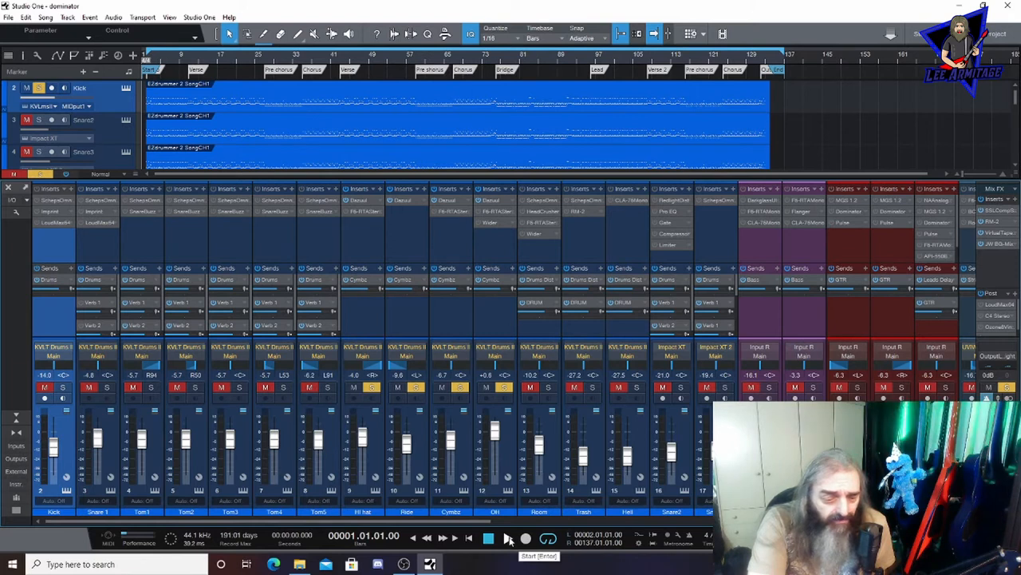
left_click(488, 539)
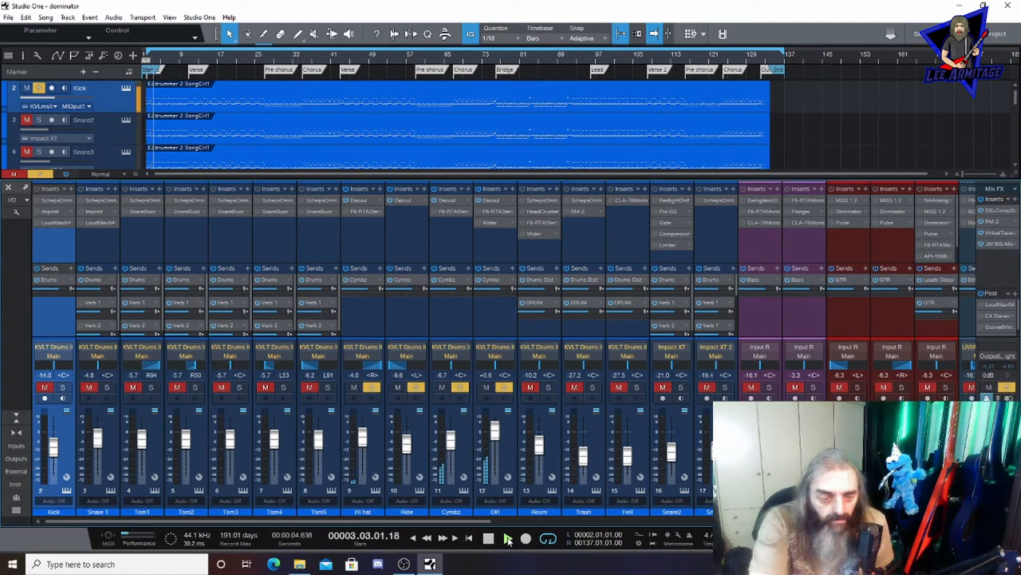
left_click(488, 538)
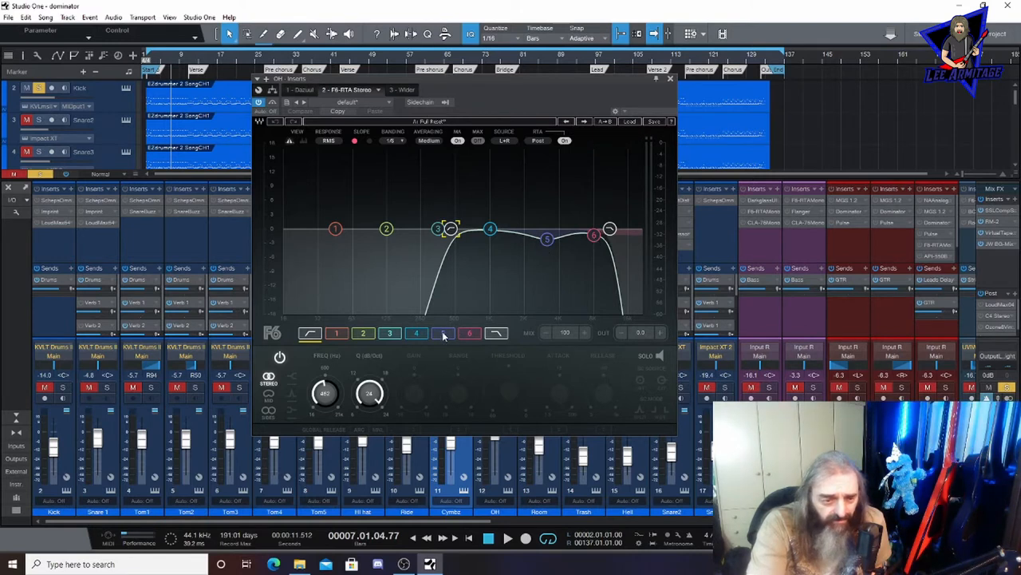
- Inspect the F6 band 6 and low-pass bands, then close the OH insert window
left_click(443, 332)
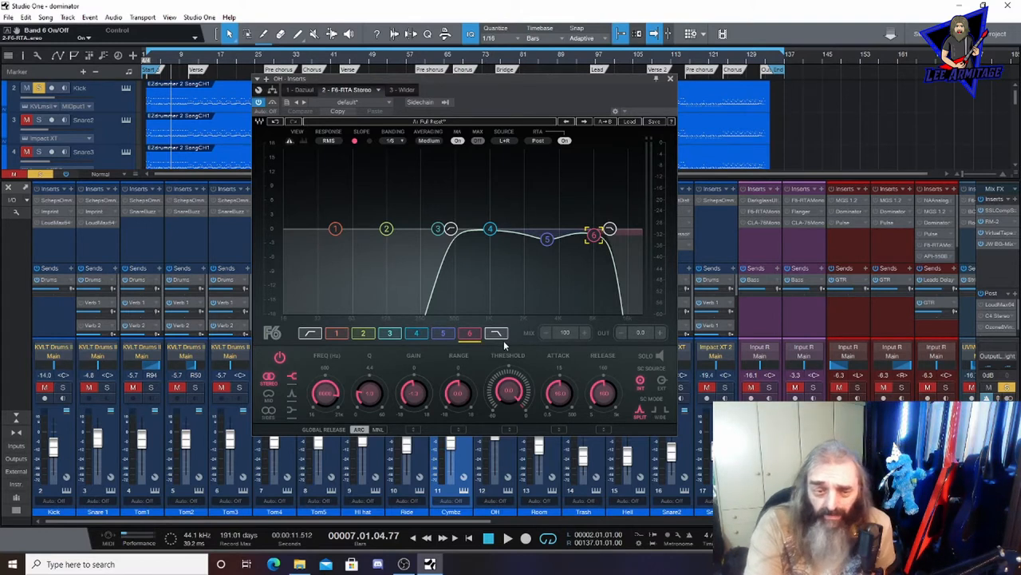
left_click(469, 333)
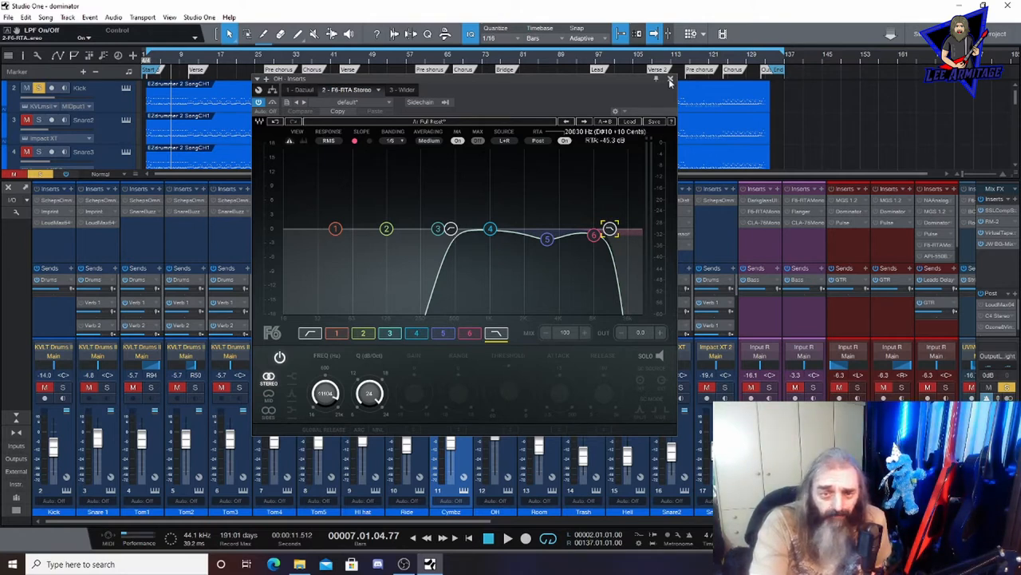
left_click(670, 79)
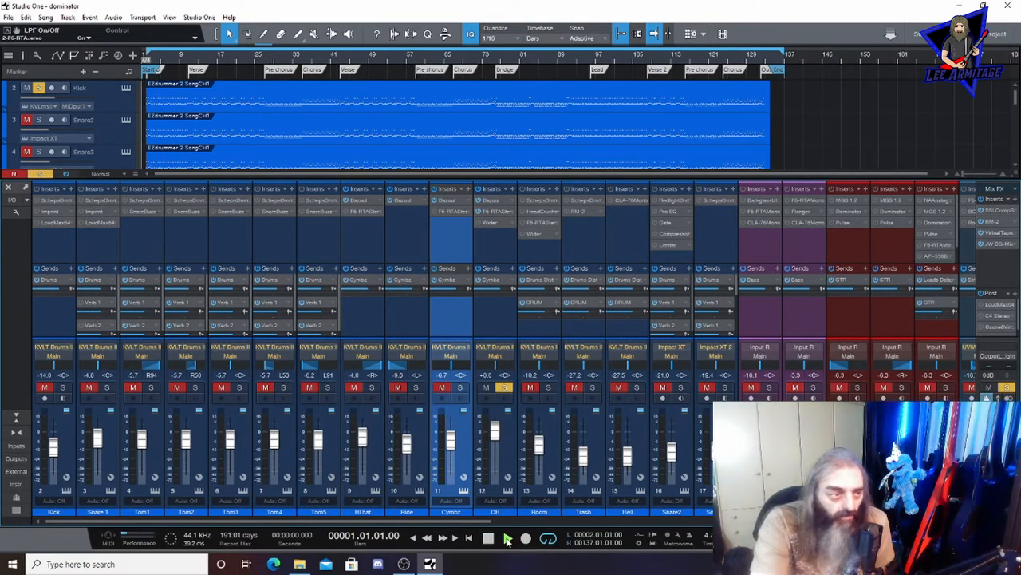
- Play and stop the drum mix to audition the cymbals
left_click(442, 536)
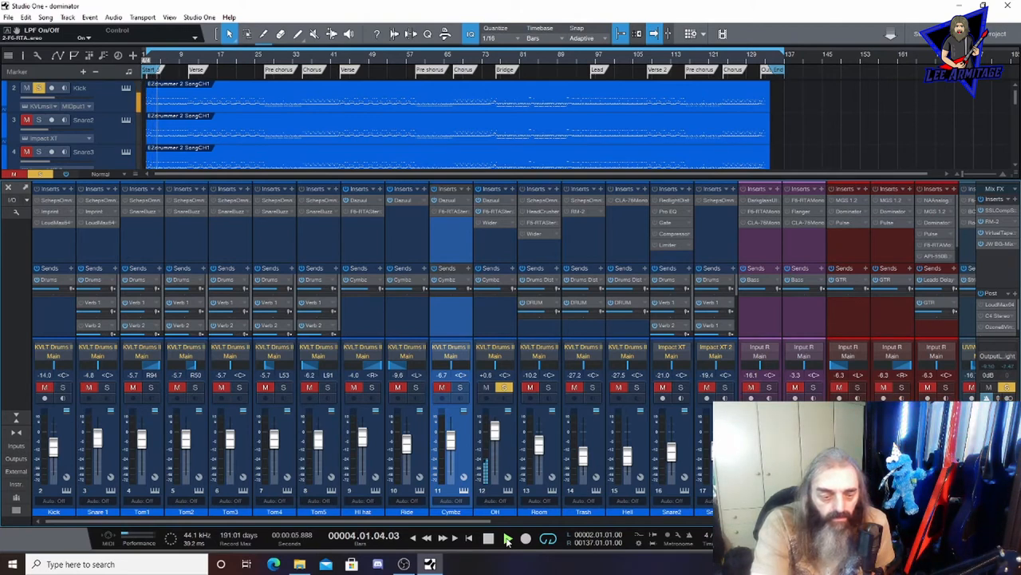
left_click(507, 537)
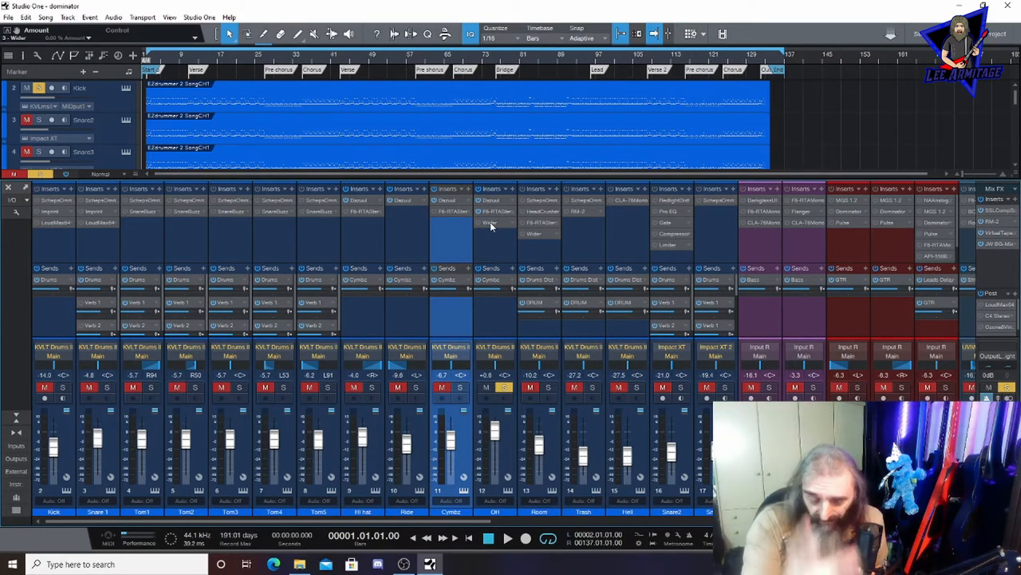
mouse_move(385, 339)
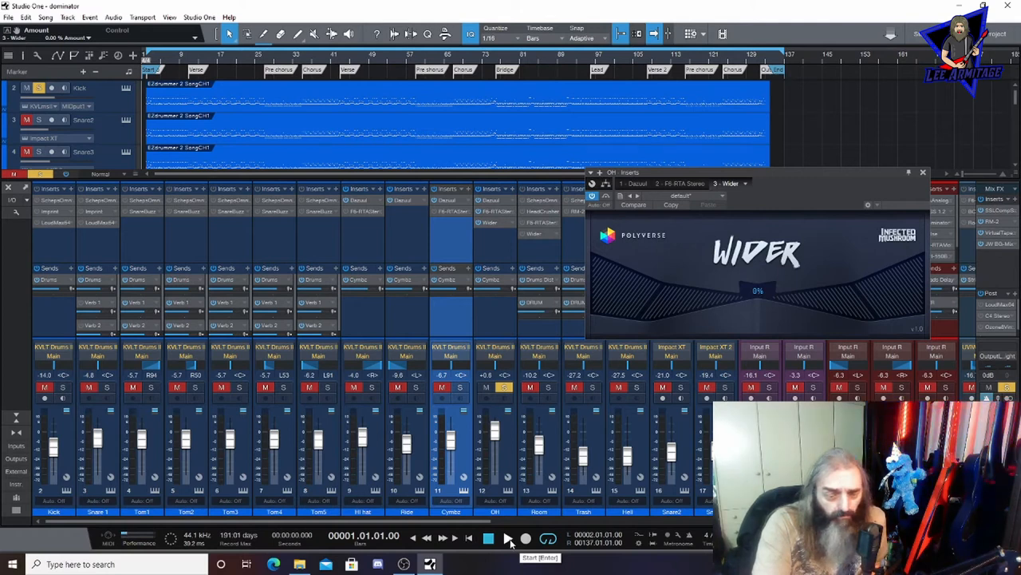
- Try OH Wider amounts of 18%, 0% and nearly full, settling around 30%
left_click(488, 538)
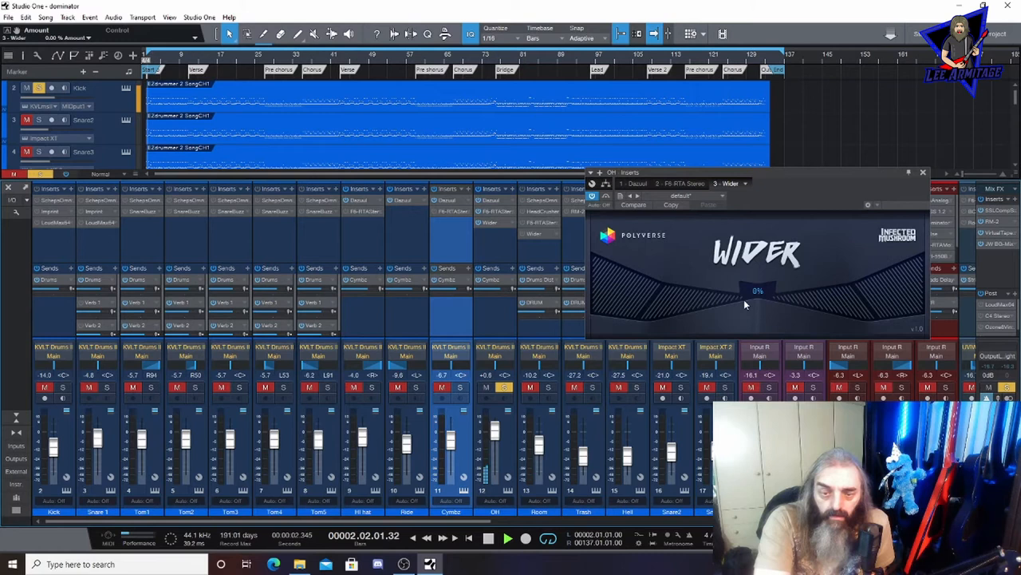
left_click_drag(754, 303, 754, 295)
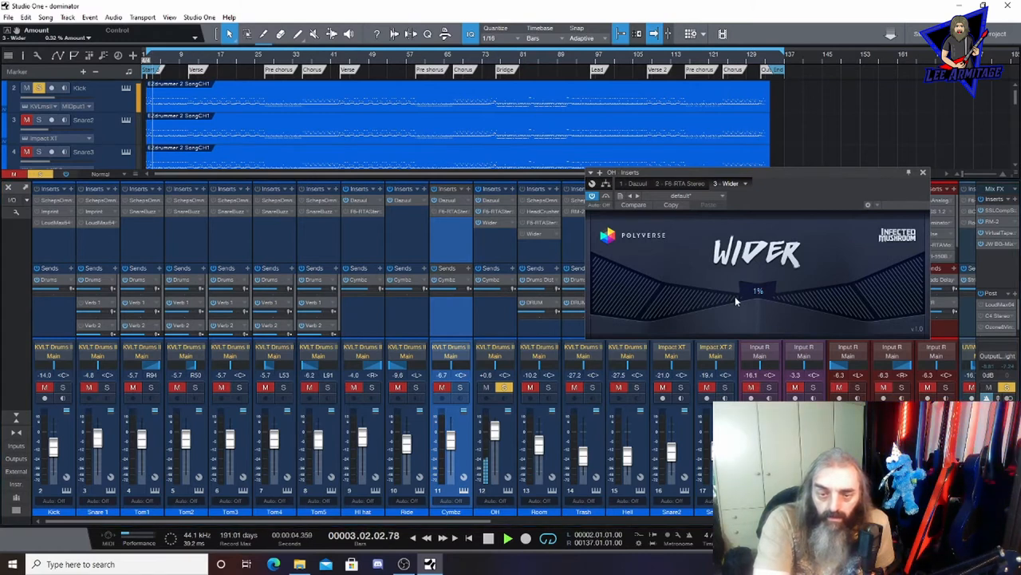
left_click_drag(758, 295, 704, 308)
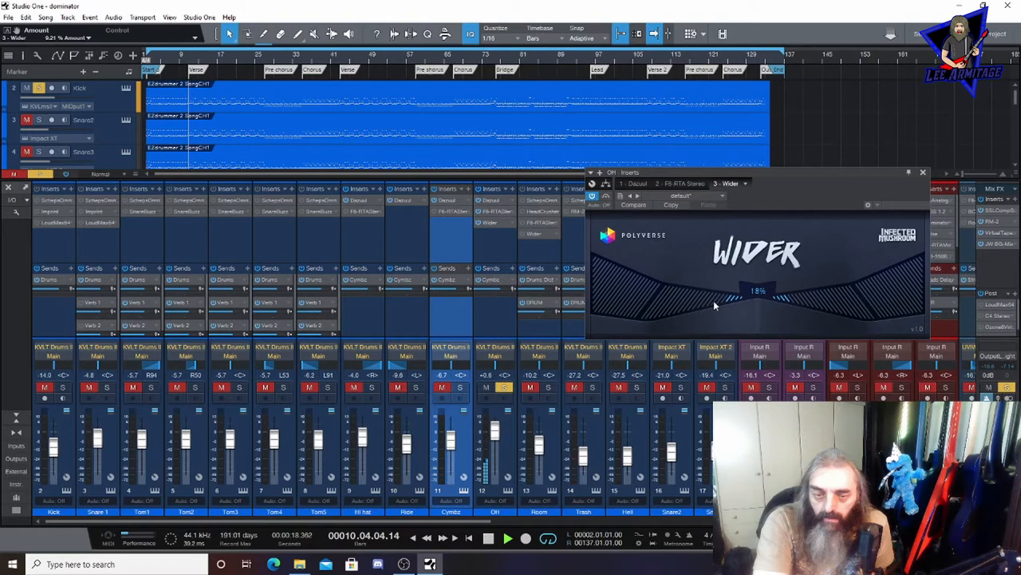
left_click_drag(714, 307, 663, 309)
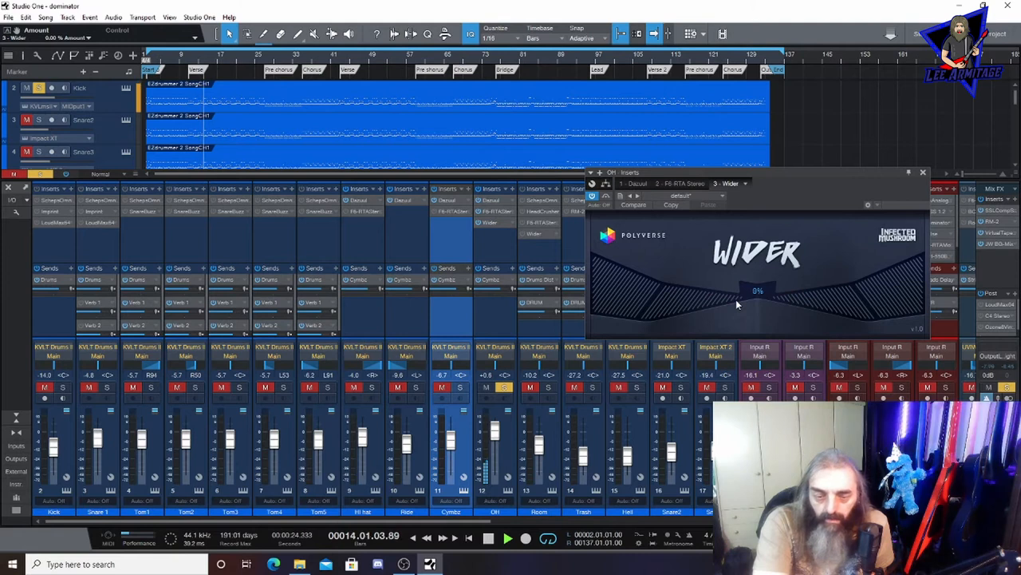
left_click_drag(734, 304, 650, 313)
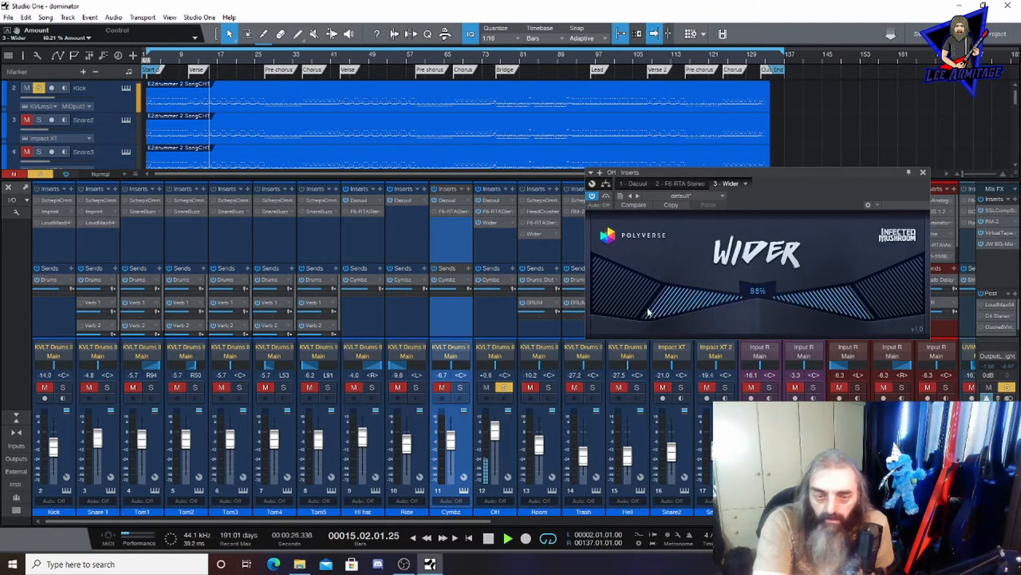
left_click_drag(646, 307, 638, 320)
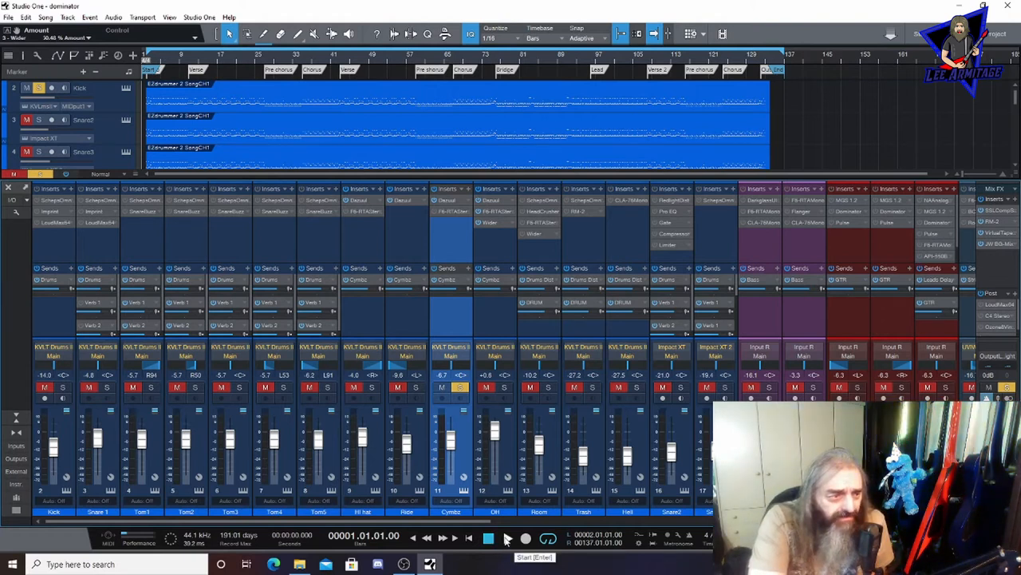
left_click(507, 538)
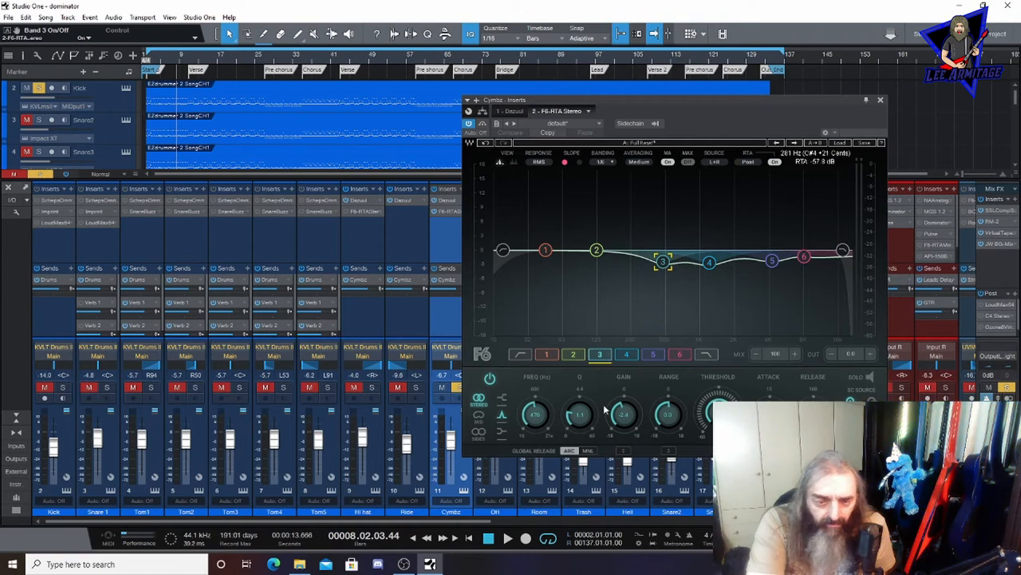
- Close the Cymbz F6 equalizer window
left_click(653, 353)
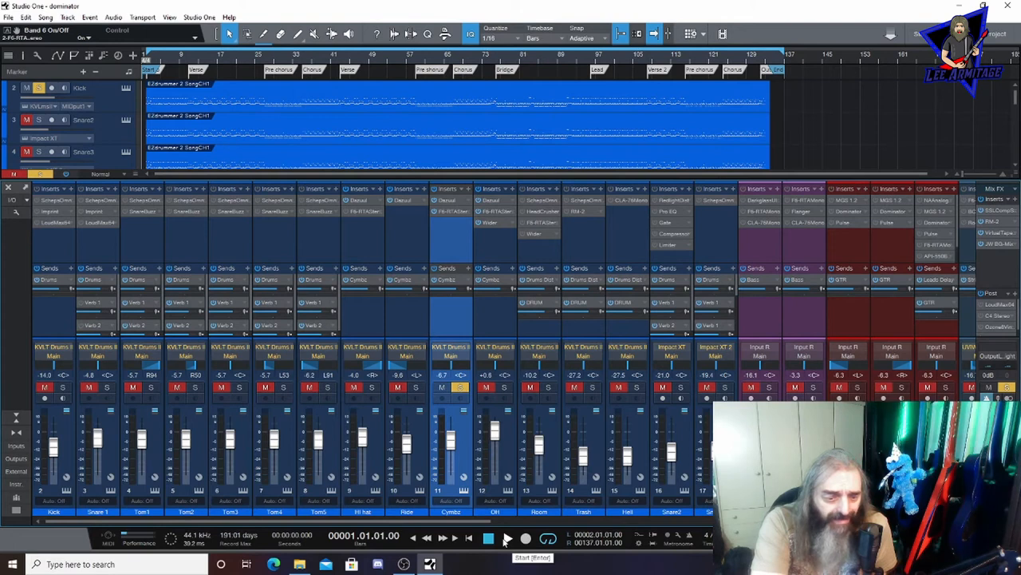
left_click(489, 538)
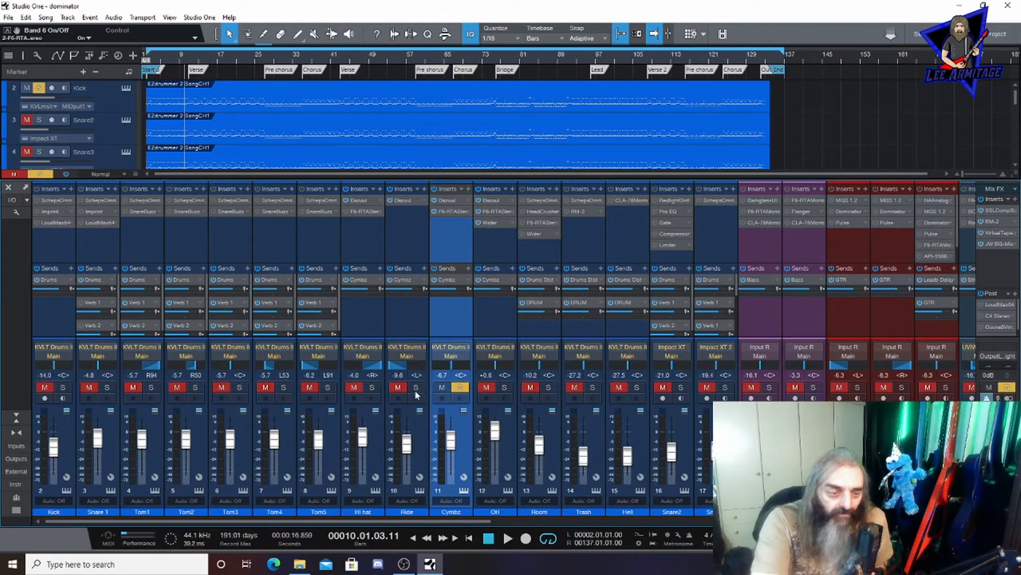
- Solo the Ride channel strip in the Console
left_click(397, 387)
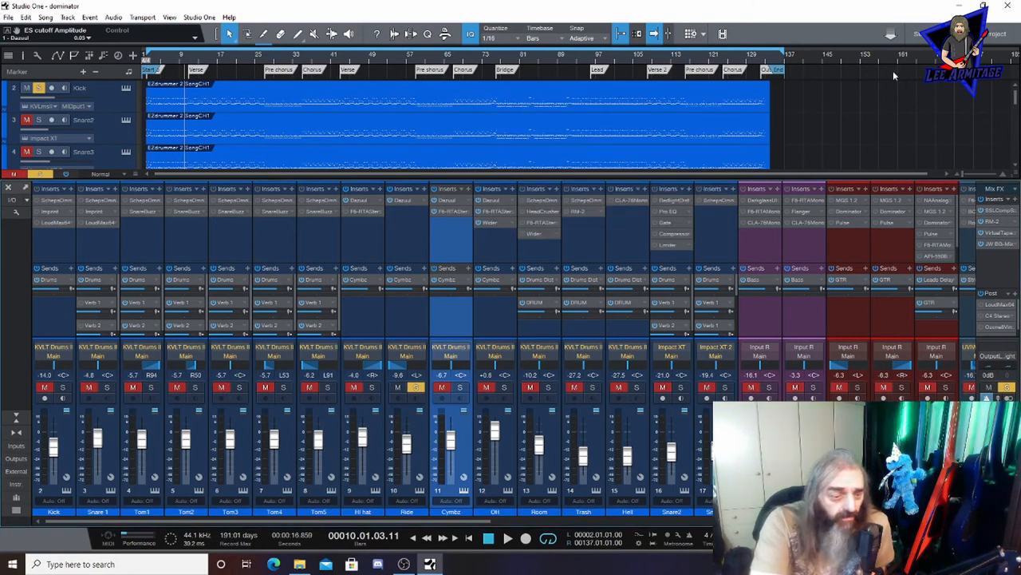
- Open the Hi hat F6 EQ, select mid band 4 to cut, and start playback
left_click(372, 387)
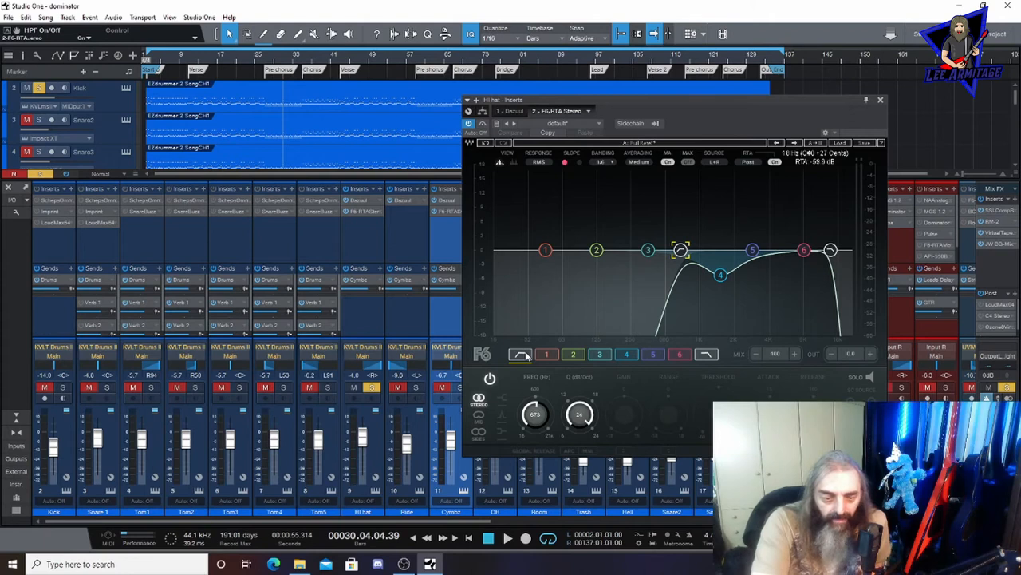
mouse_move(535, 415)
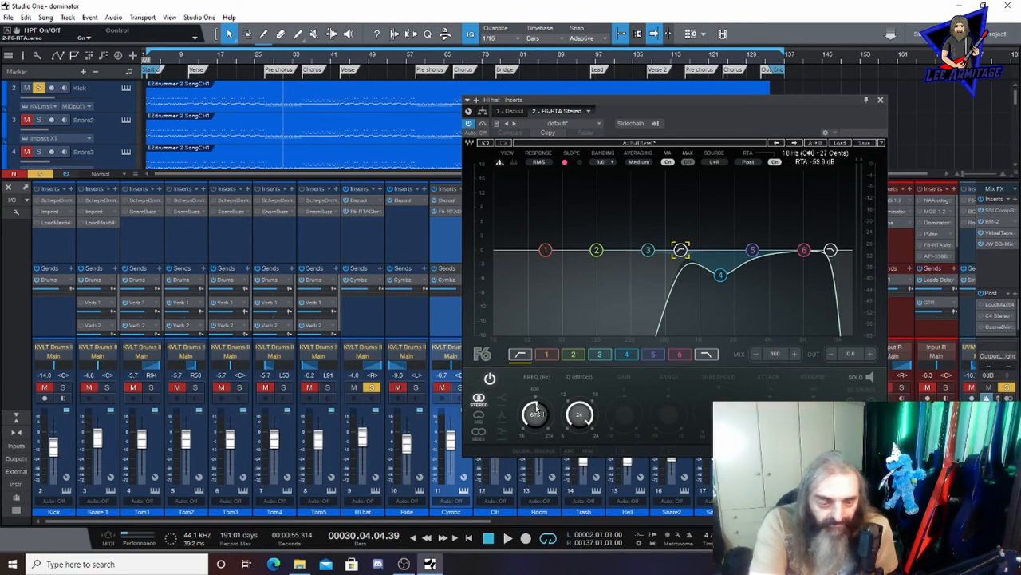
mouse_move(603, 399)
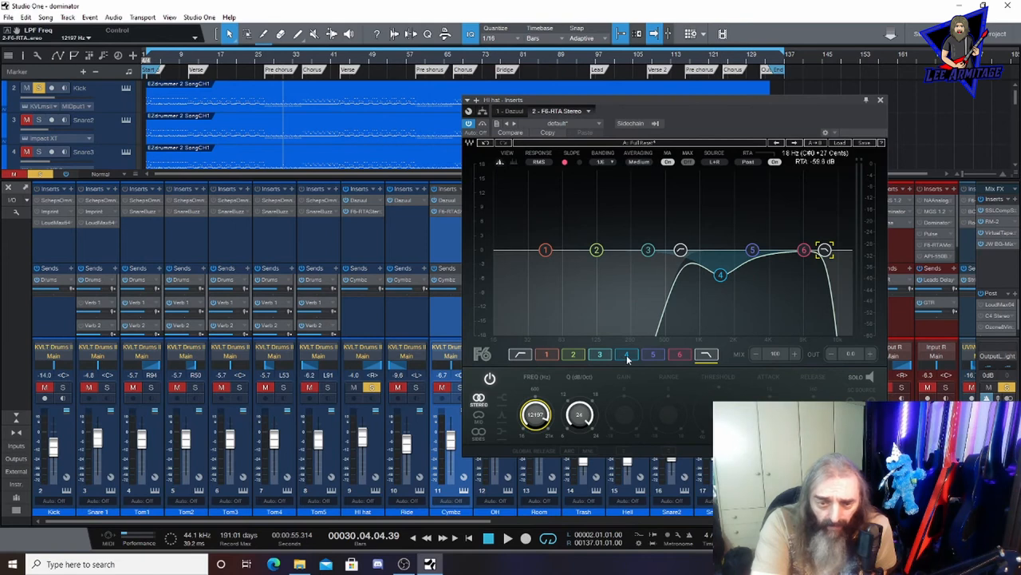
left_click(627, 353)
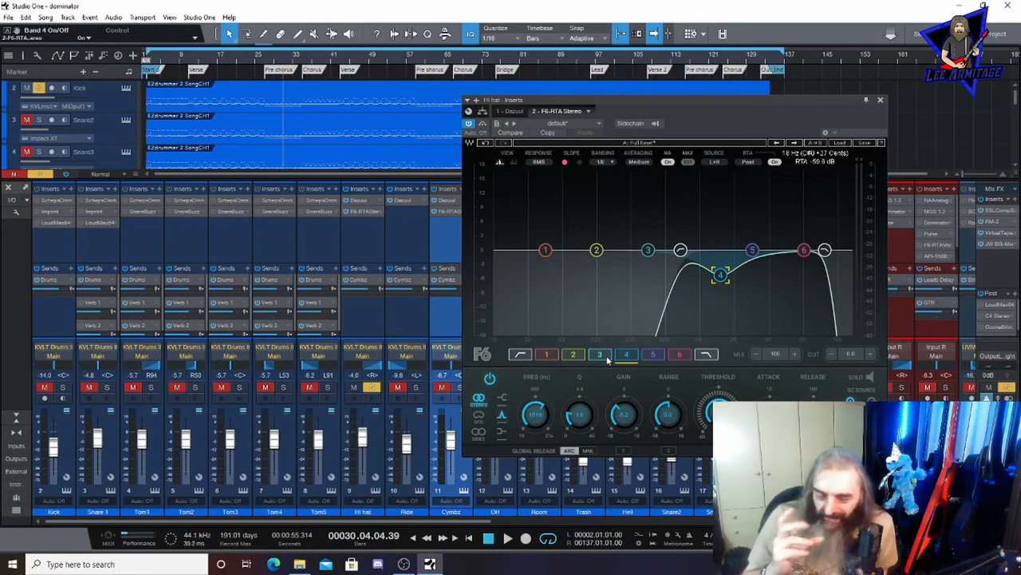
mouse_move(274, 85)
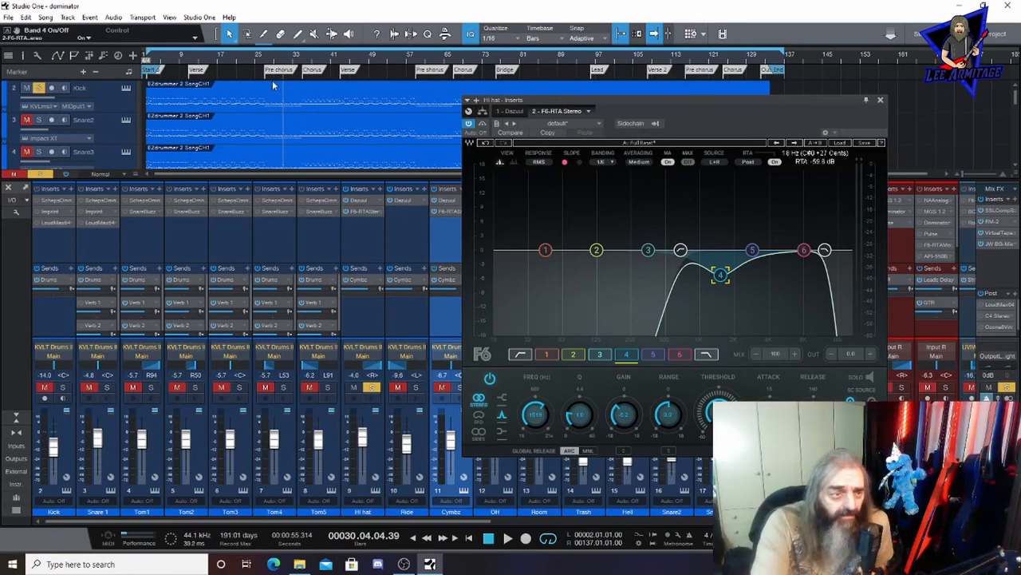
left_click(508, 537)
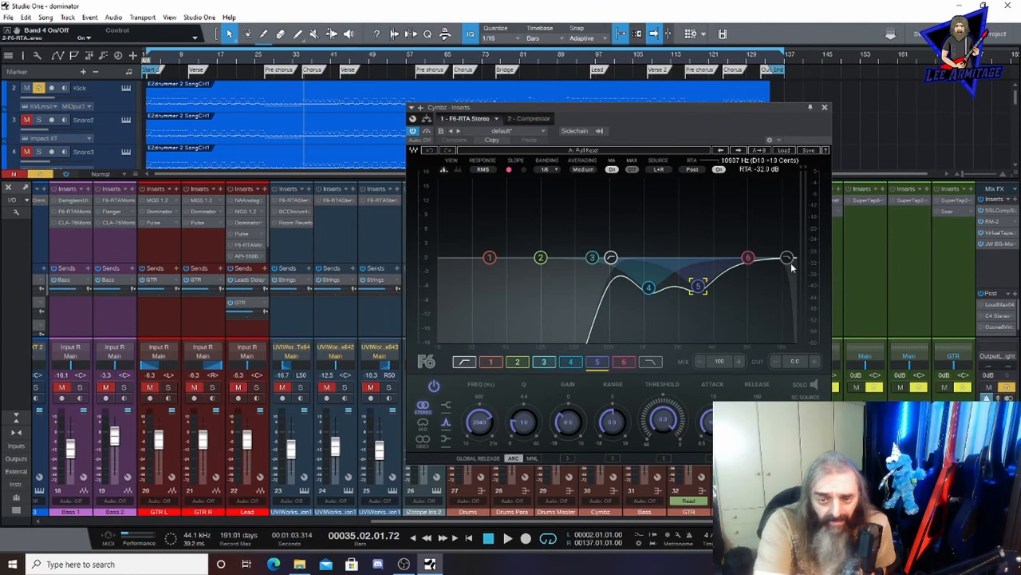
- Switch the Cymbz bus insert view to its Compressor
left_click(528, 118)
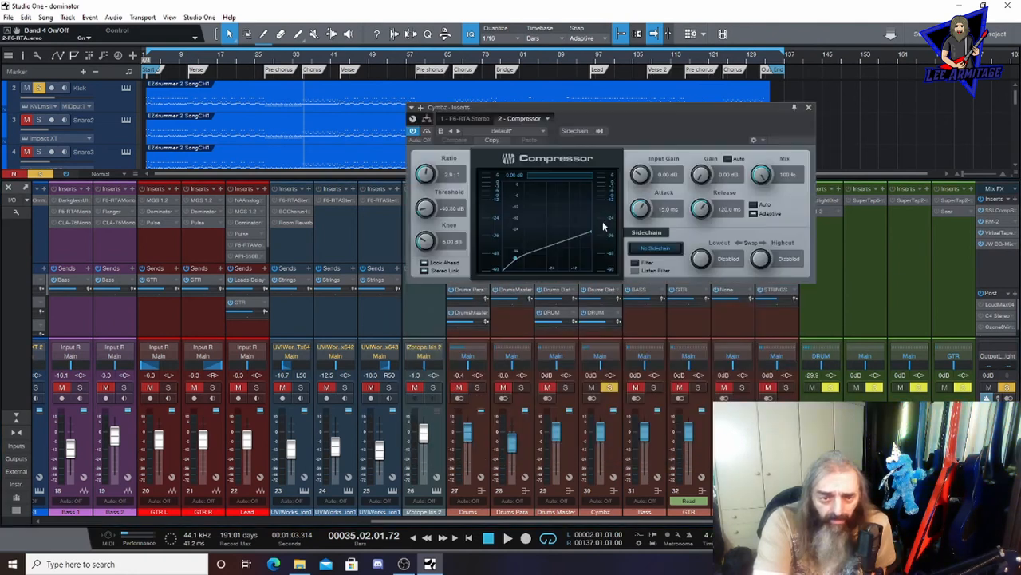
- Close the Cymbz compressor window and run playback twice to hear the compression
left_click(808, 106)
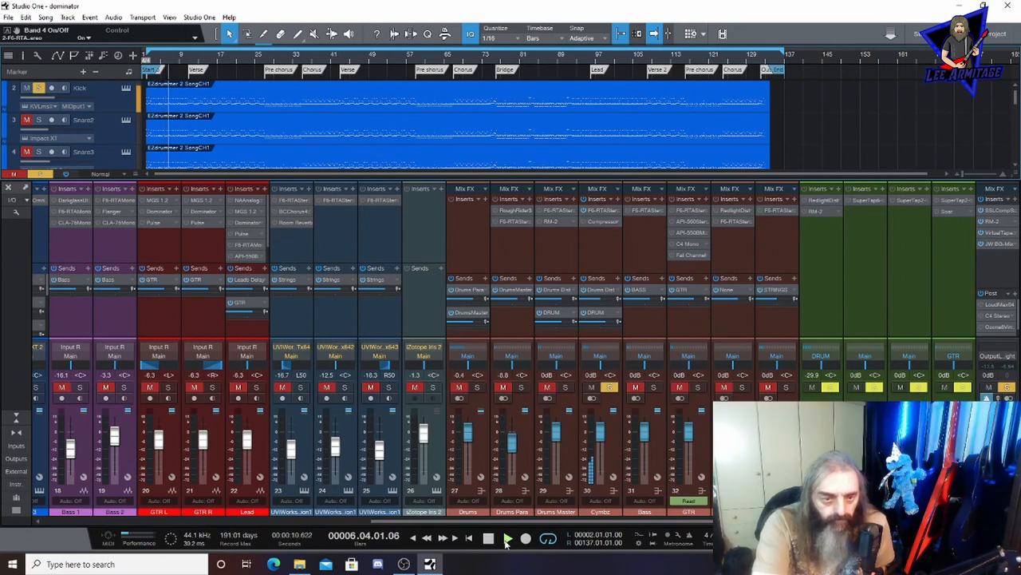
left_click(508, 538)
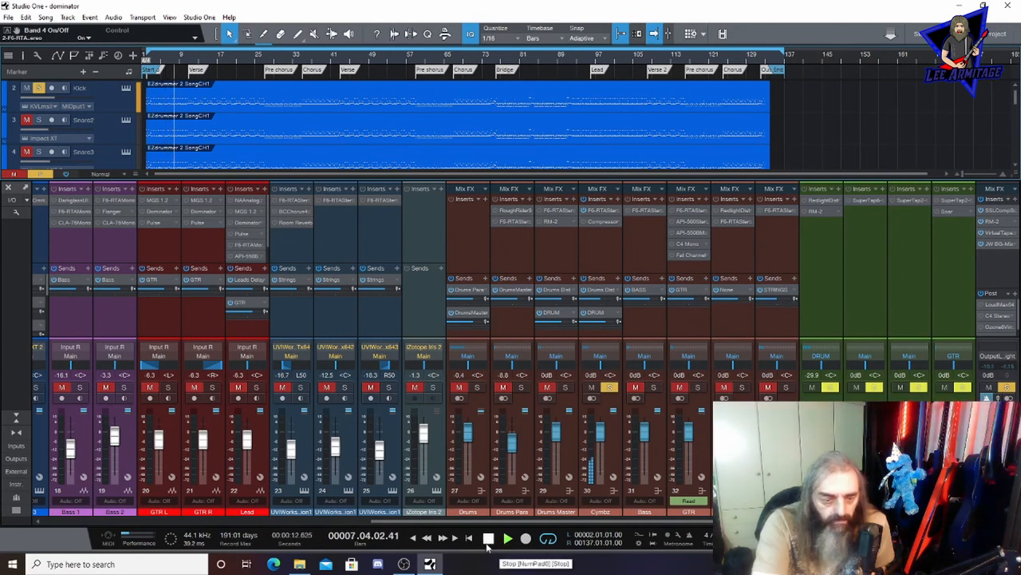
left_click(489, 537)
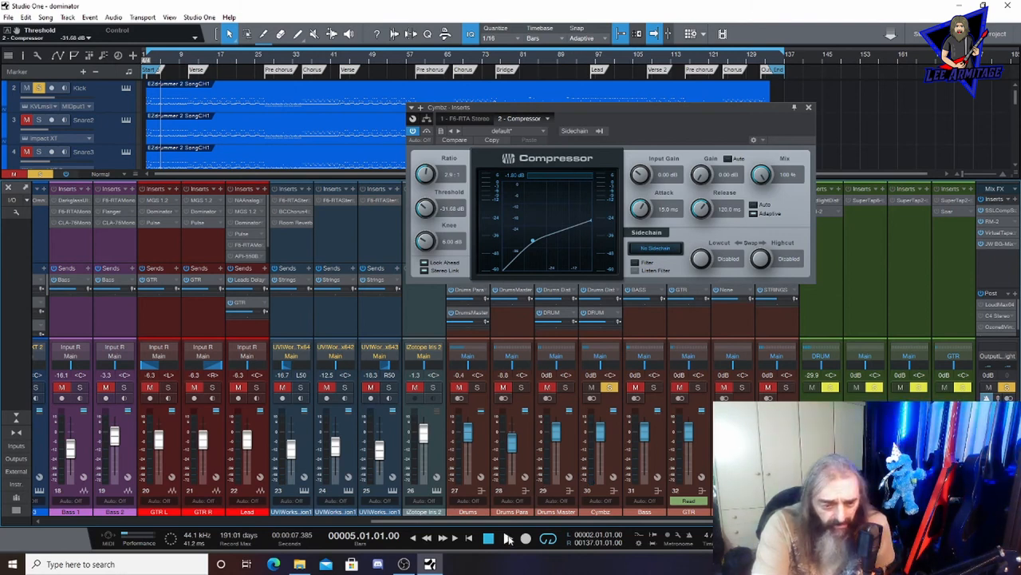
left_click(508, 537)
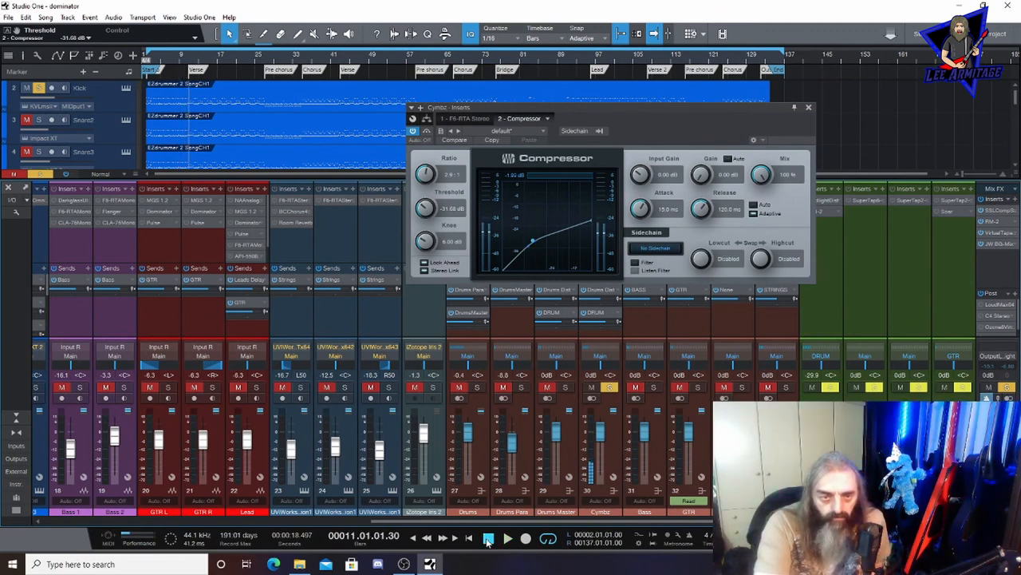
left_click(809, 107)
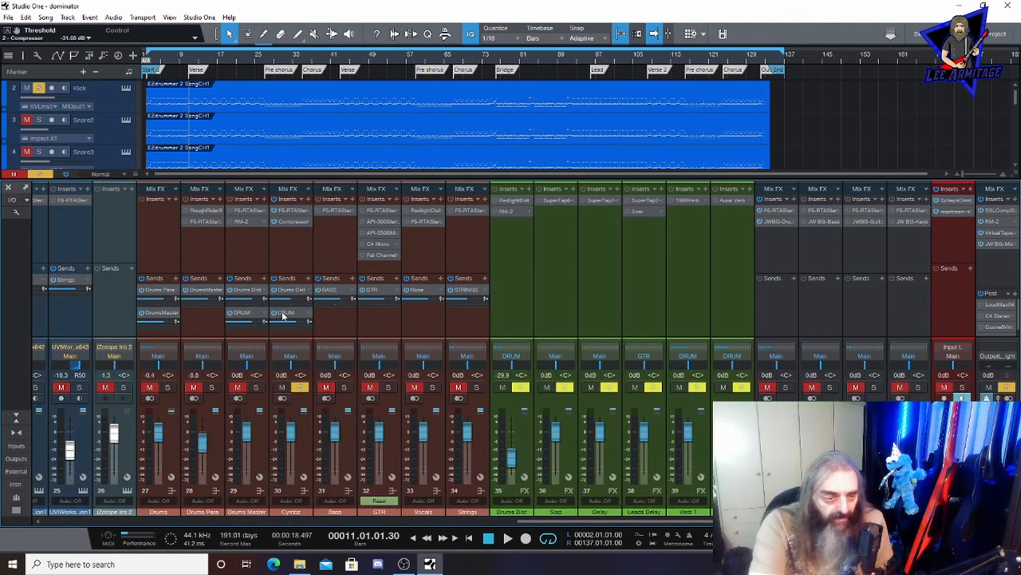
mouse_move(652, 304)
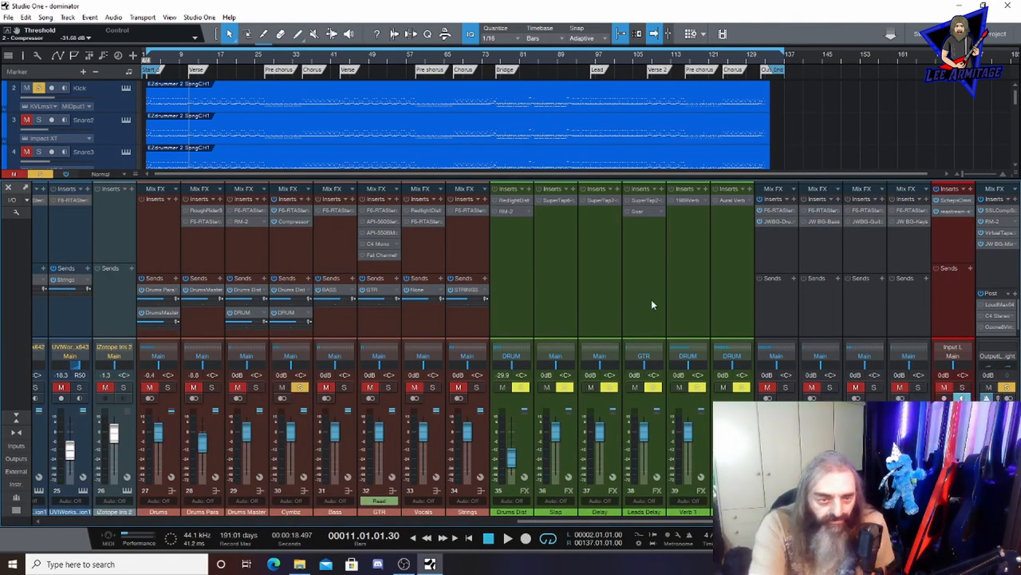
mouse_move(497, 313)
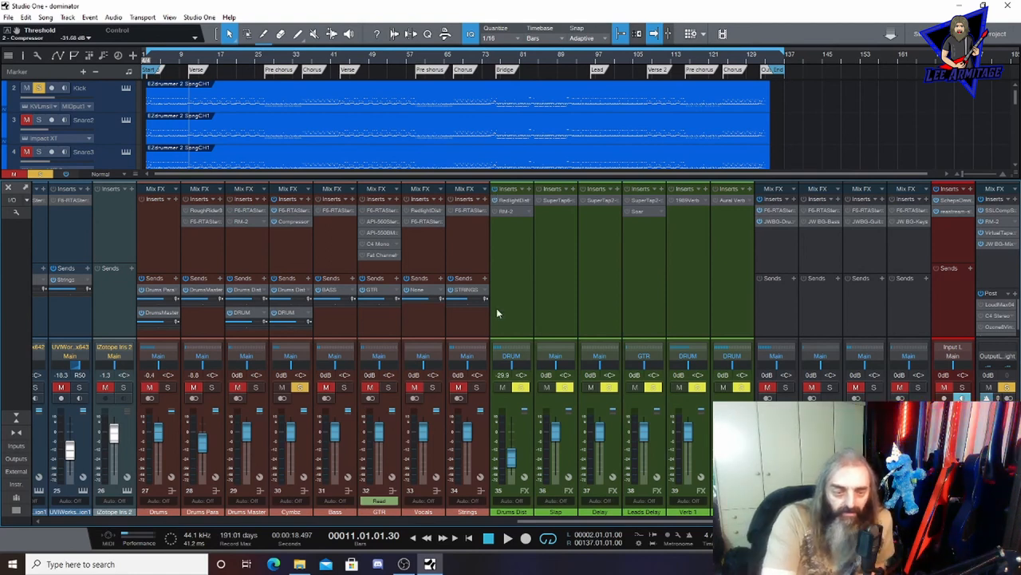
mouse_move(525, 288)
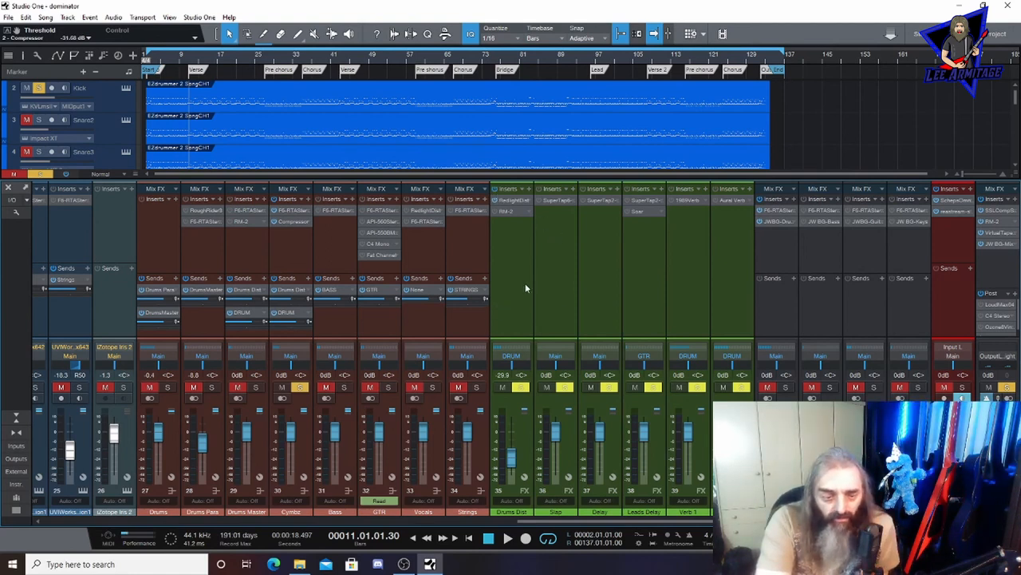
left_click(508, 538)
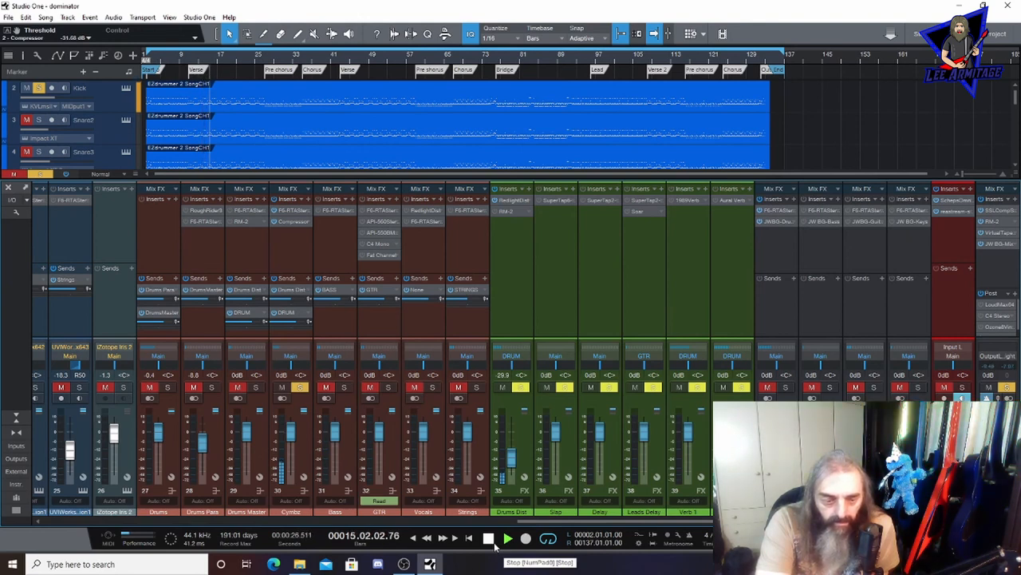
left_click(488, 537)
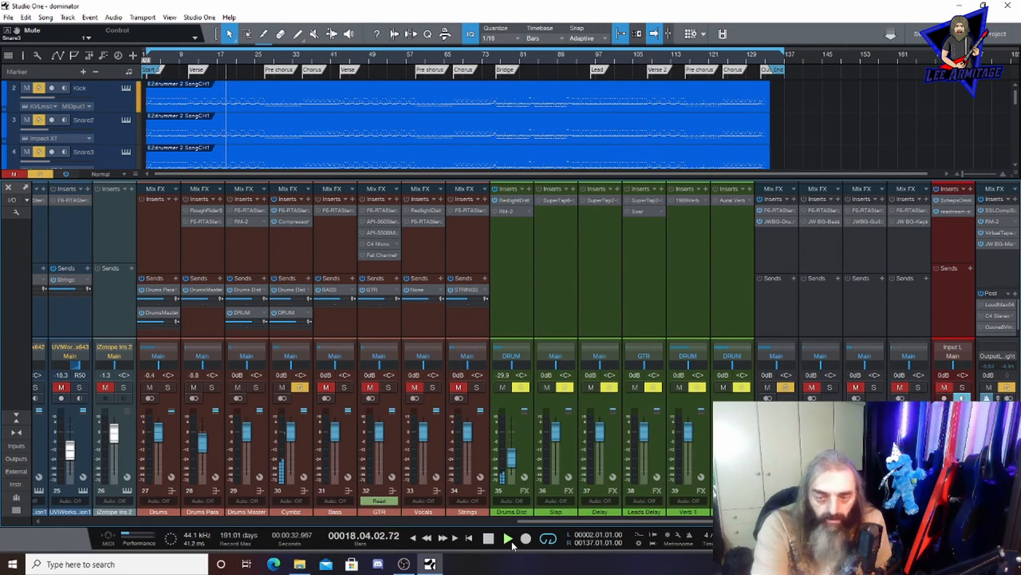
left_click(489, 538)
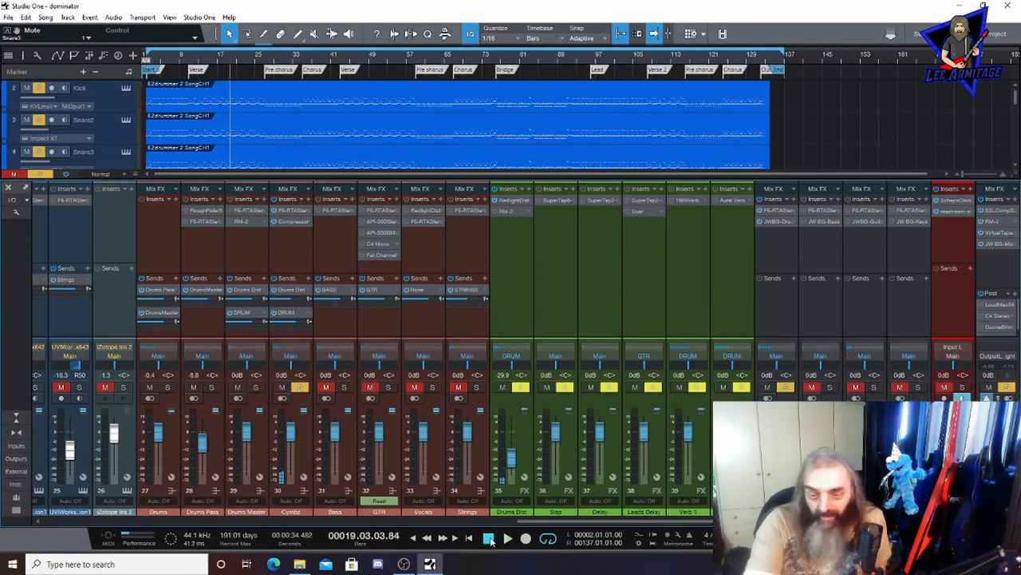